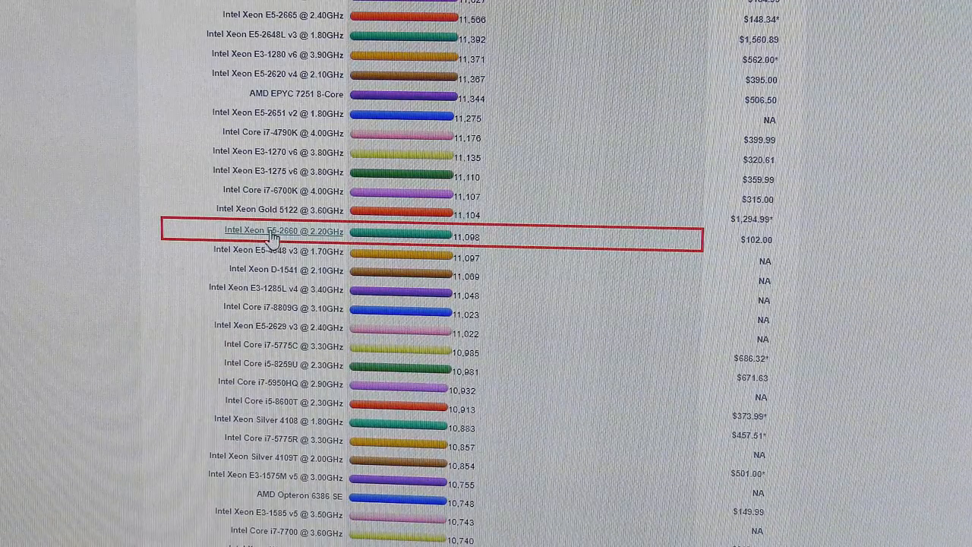
Step: View the Intel Xeon E5-2660 @ 2.20GHz detail page with its 11098 CPU Mark and 2.2 GHz clock
{"action": "left_click", "coordinate": [272, 231]}
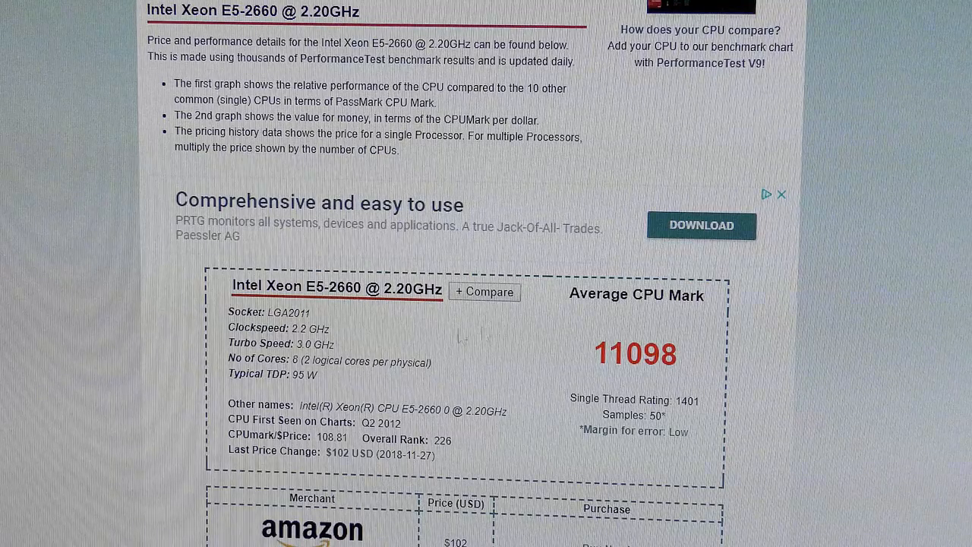
{"action": "double_click", "coordinate": [310, 328]}
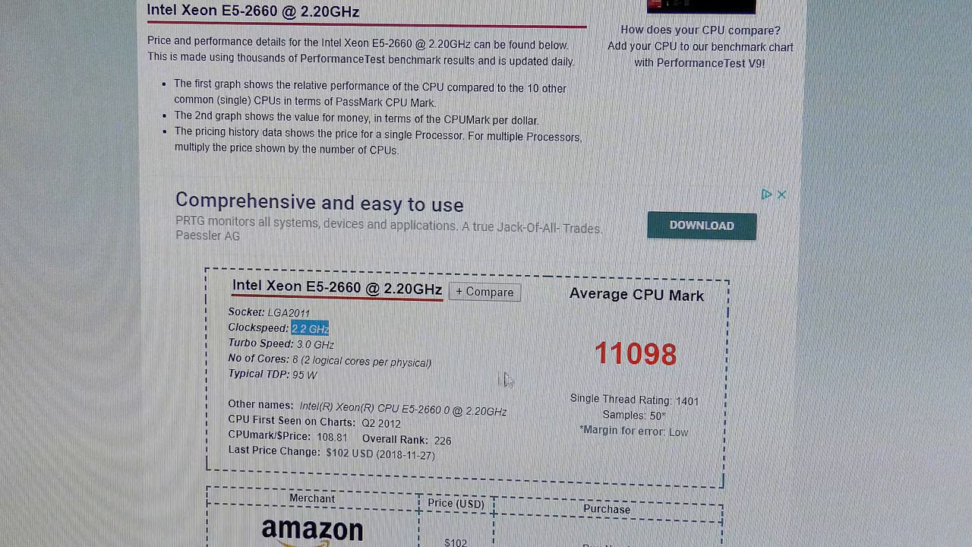
{"action": "mouse_move", "coordinate": [544, 443]}
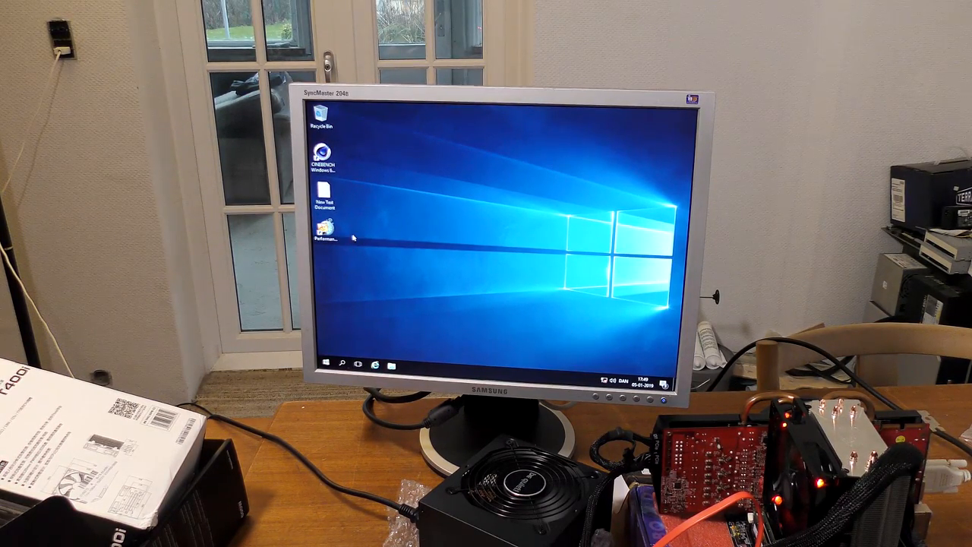
Step: Launch PerformanceTest 8.0 and show this computer's 9757 CPU Mark against other processors
{"action": "left_click", "coordinate": [322, 228]}
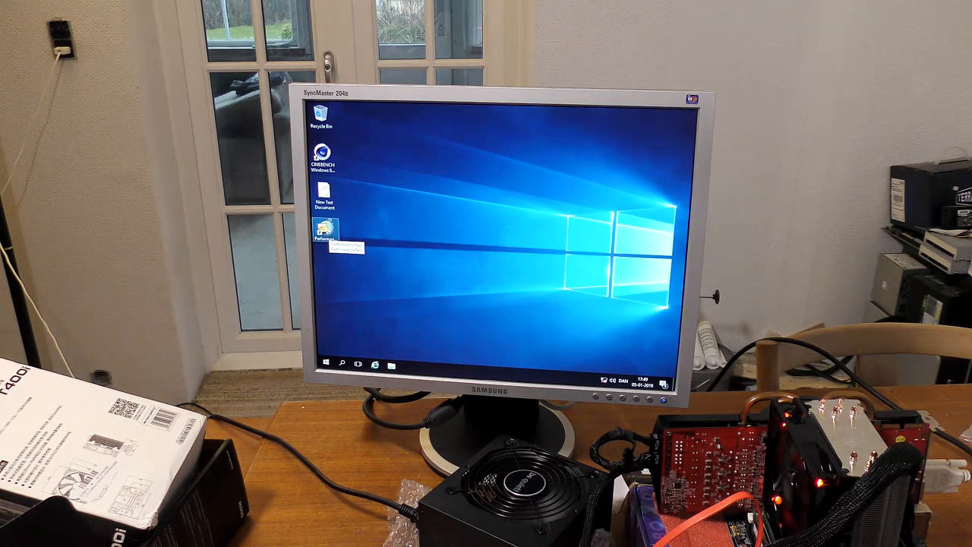
{"action": "double_click", "coordinate": [325, 234]}
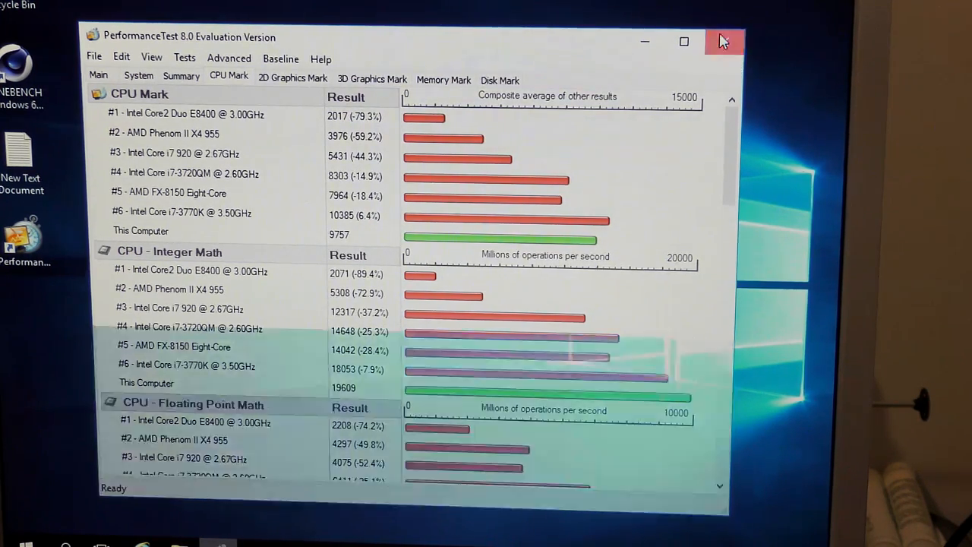
{"action": "left_click", "coordinate": [723, 43]}
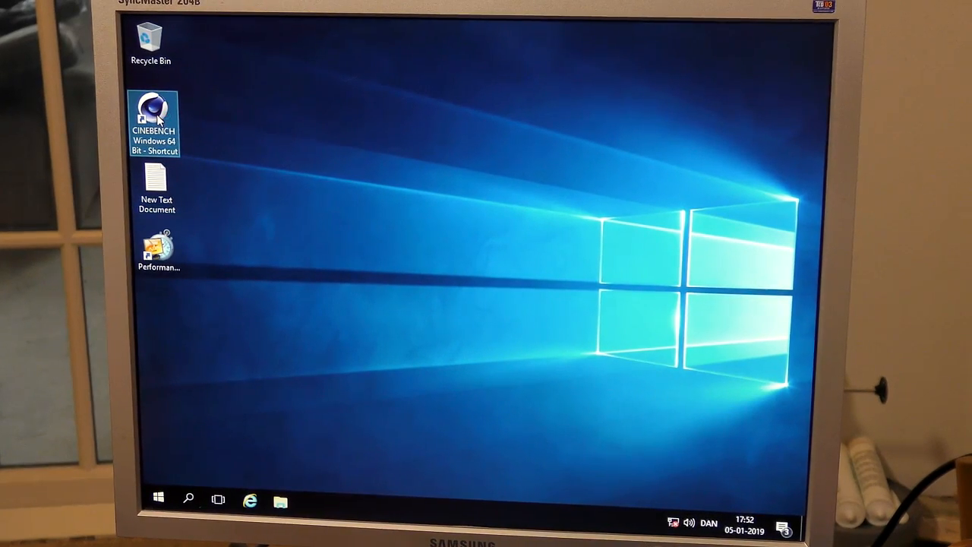
Step: Launch Cinebench R15 and start its CPU render test
{"action": "double_click", "coordinate": [152, 119]}
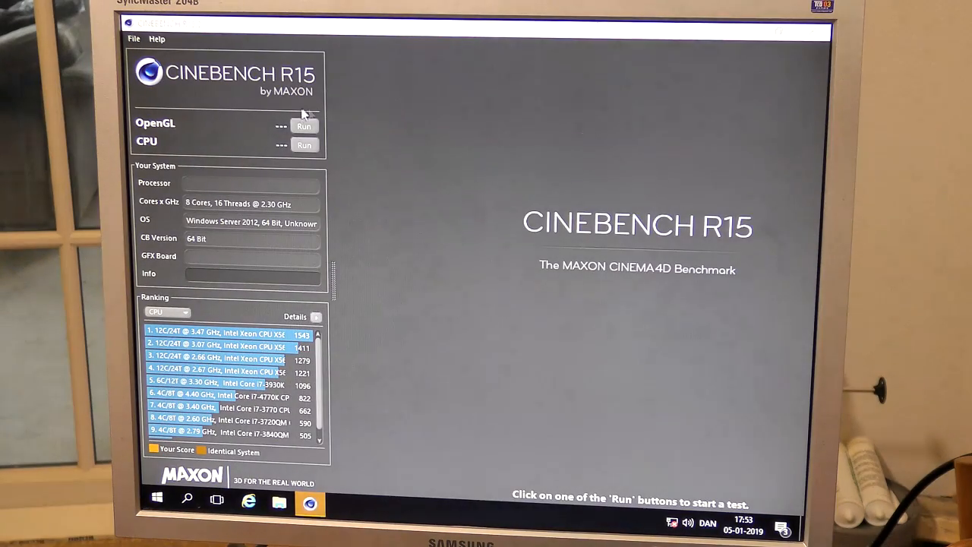
{"action": "left_click", "coordinate": [304, 146]}
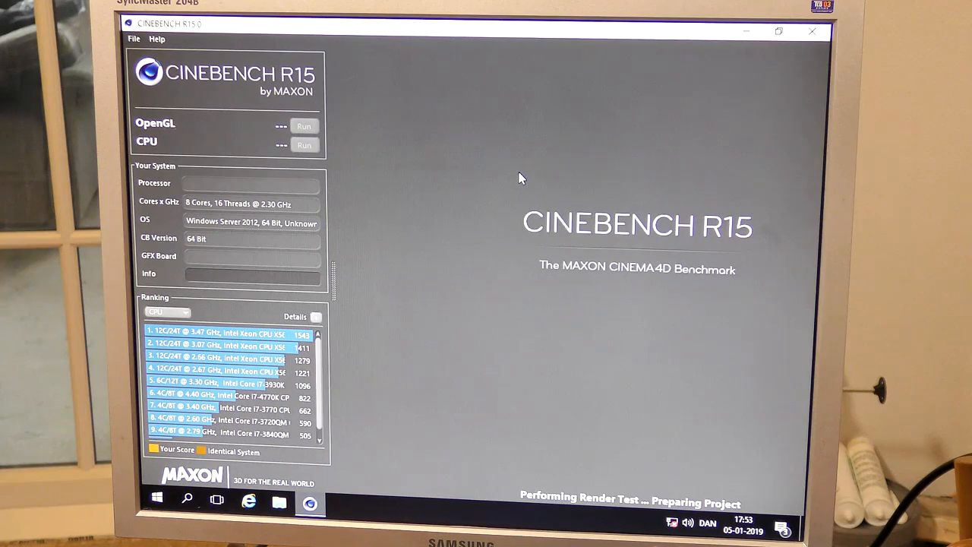
{"action": "left_click", "coordinate": [303, 146]}
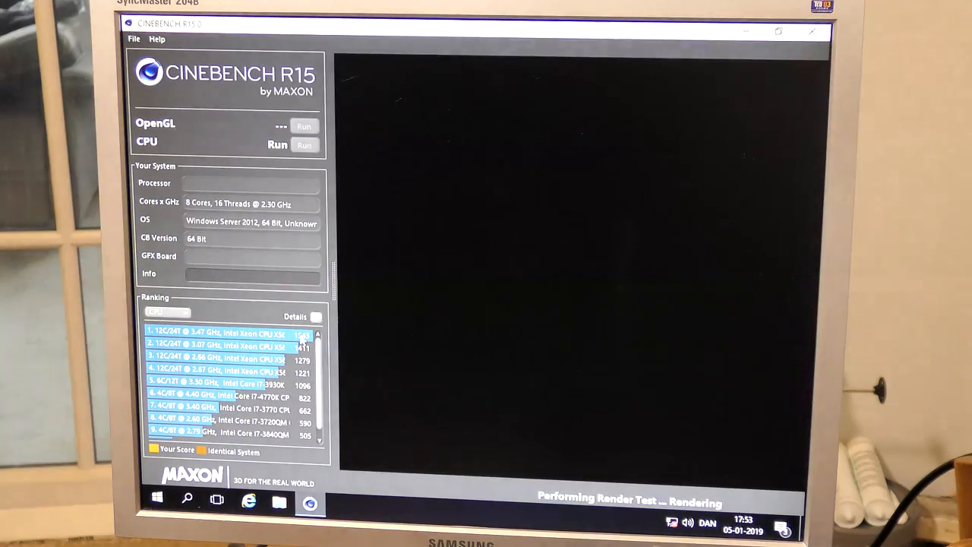